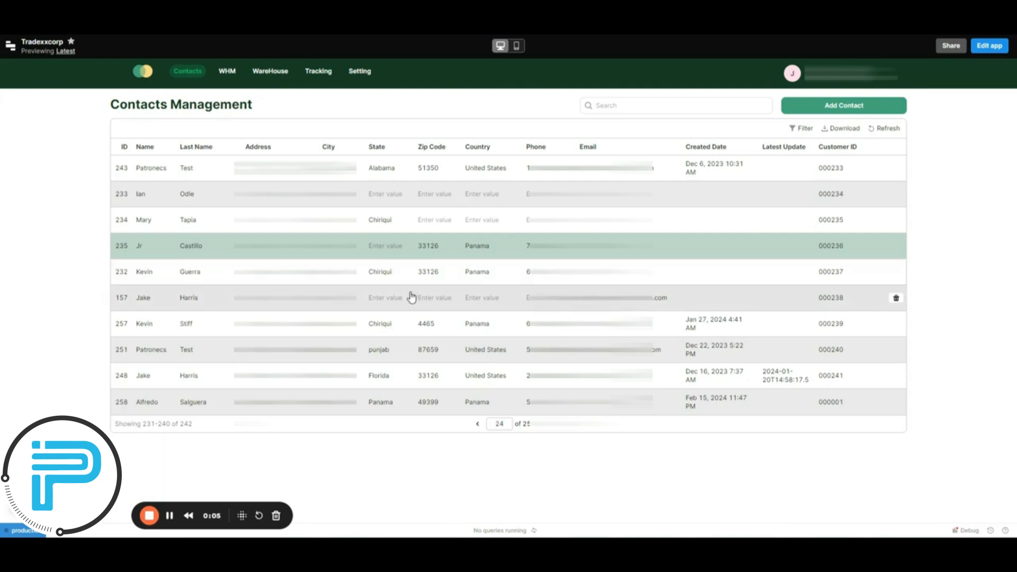
# Go to the Tracking Management page of the cargo app.
pyautogui.click(318, 71)
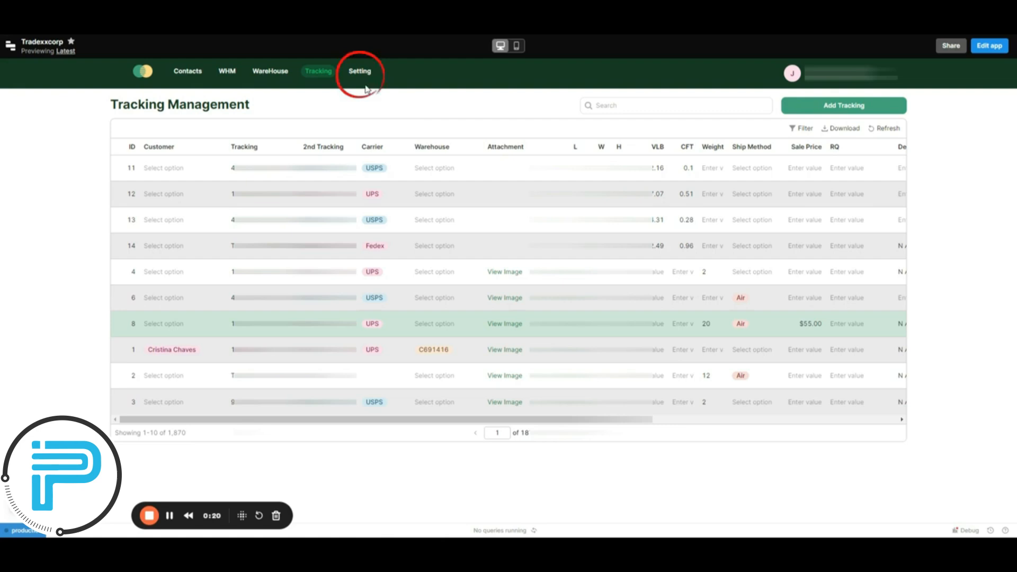
pyautogui.moveTo(363, 78)
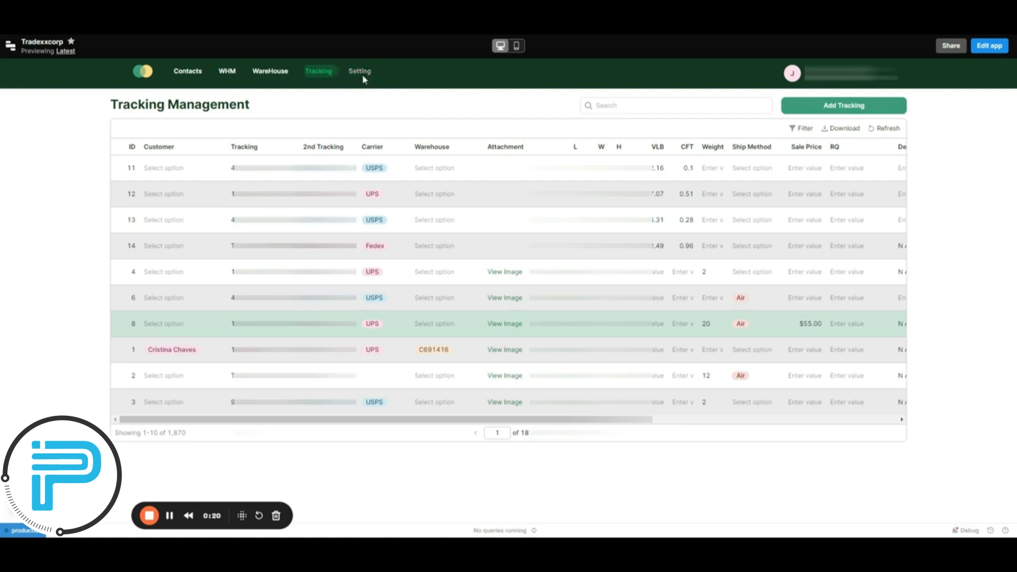
# Go to the Setting area and show the Users table listing the four users.
pyautogui.click(359, 71)
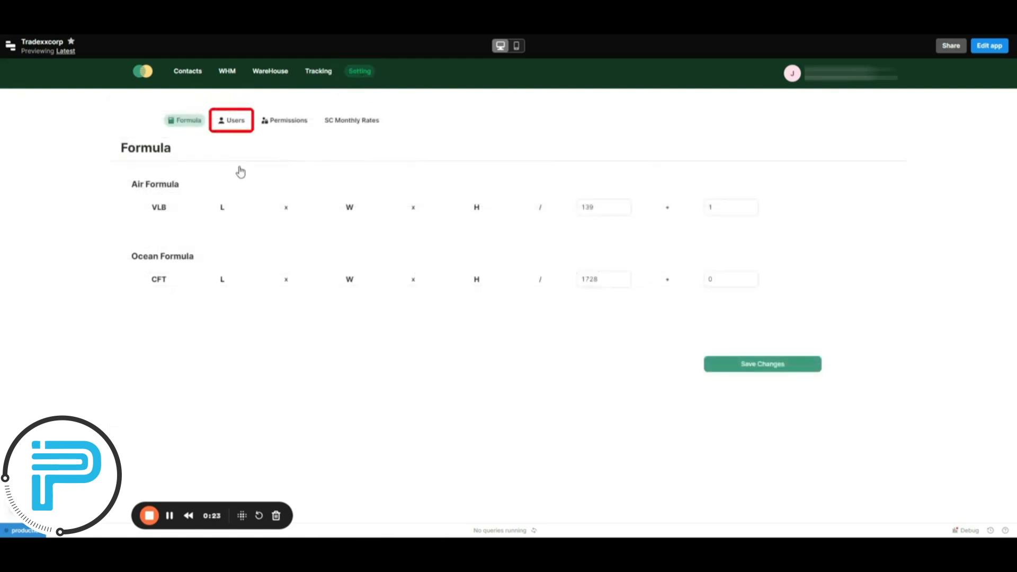
pyautogui.click(231, 120)
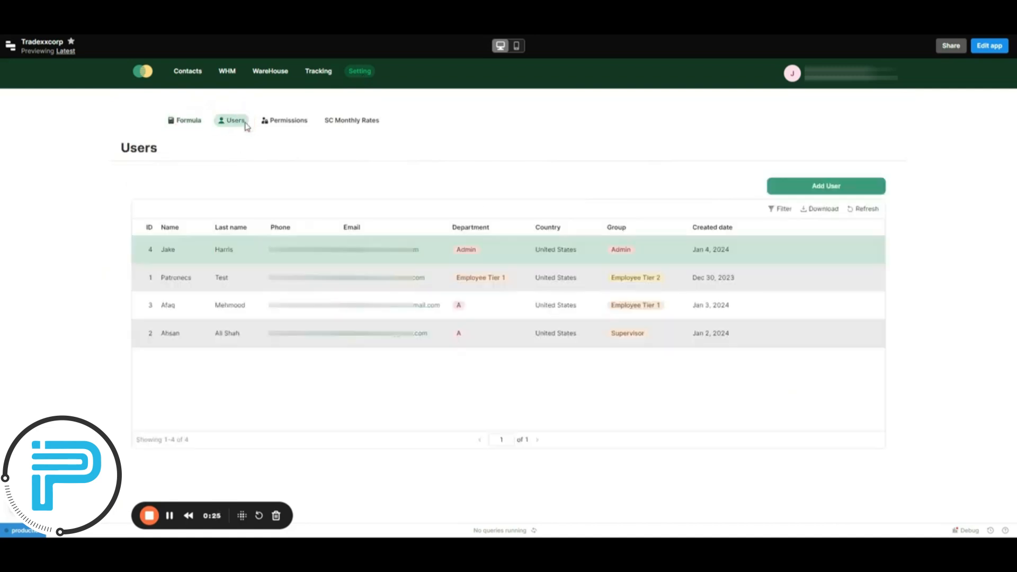
pyautogui.moveTo(295, 455)
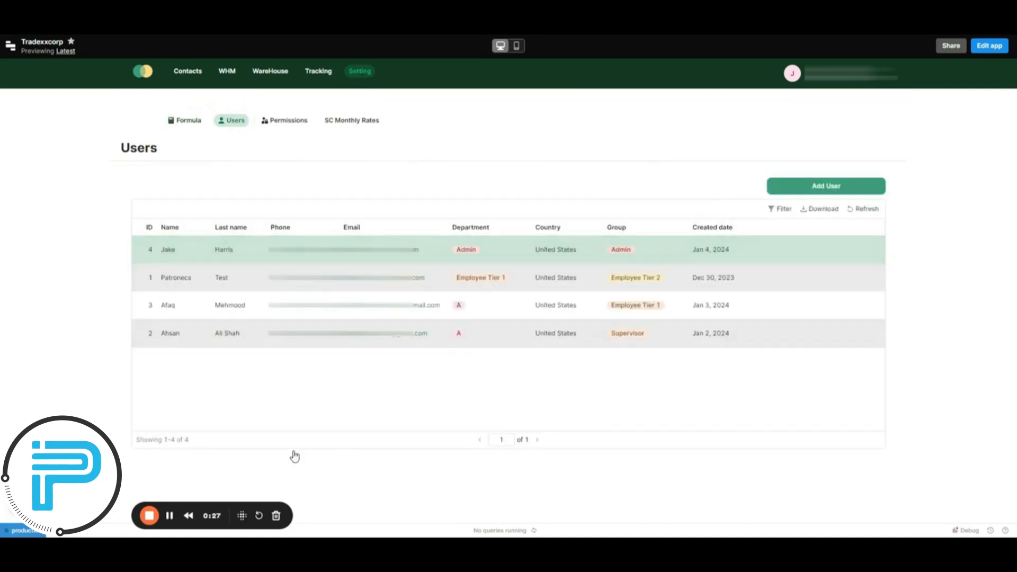
pyautogui.moveTo(455, 277)
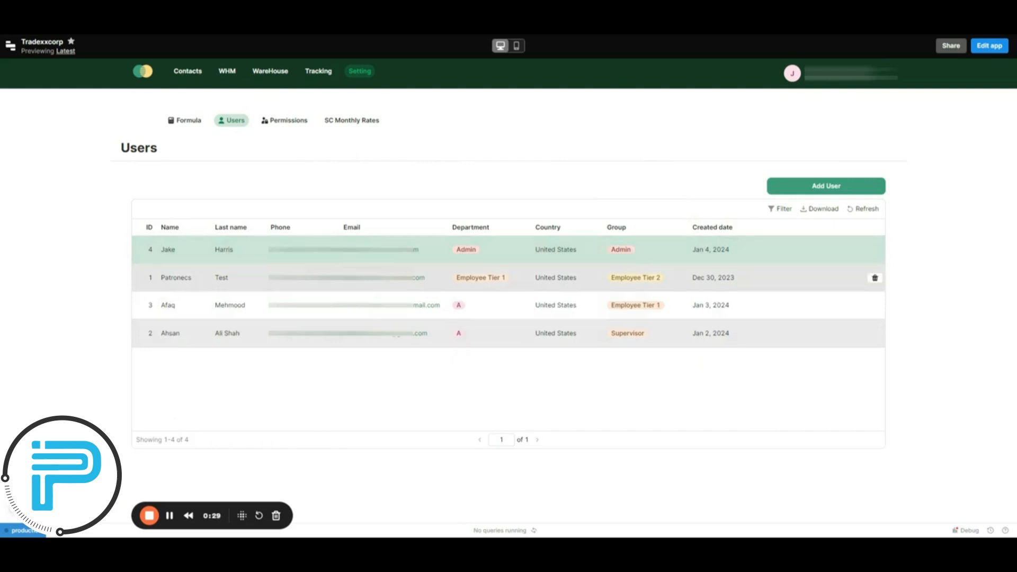
pyautogui.moveTo(275, 340)
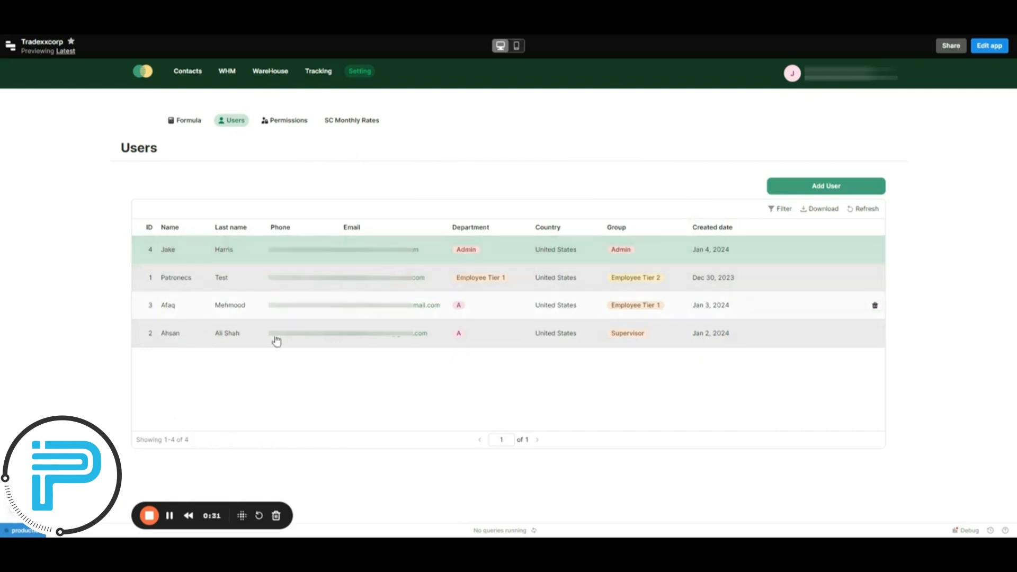
pyautogui.moveTo(556, 343)
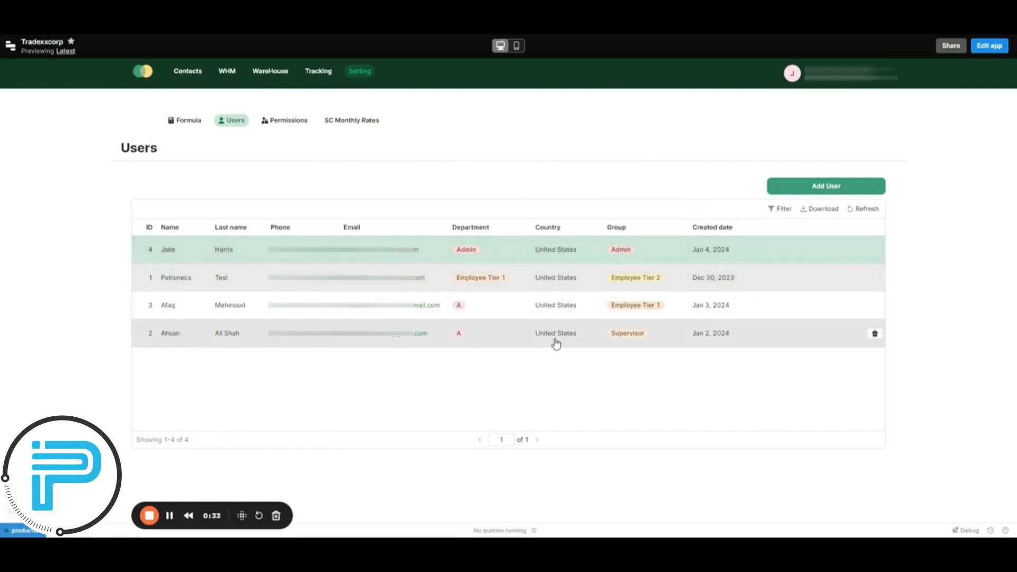
pyautogui.moveTo(600, 347)
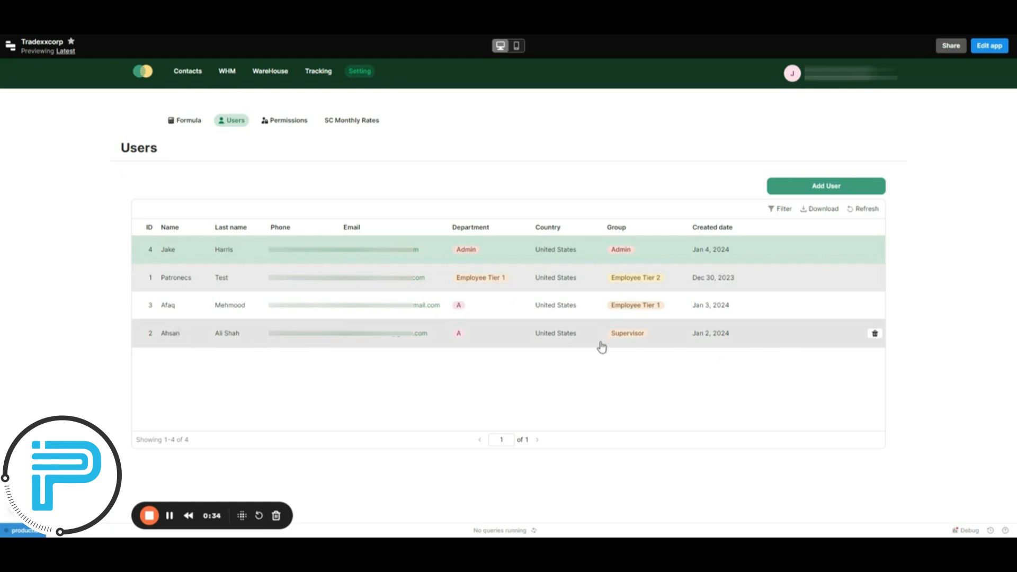
pyautogui.moveTo(445, 408)
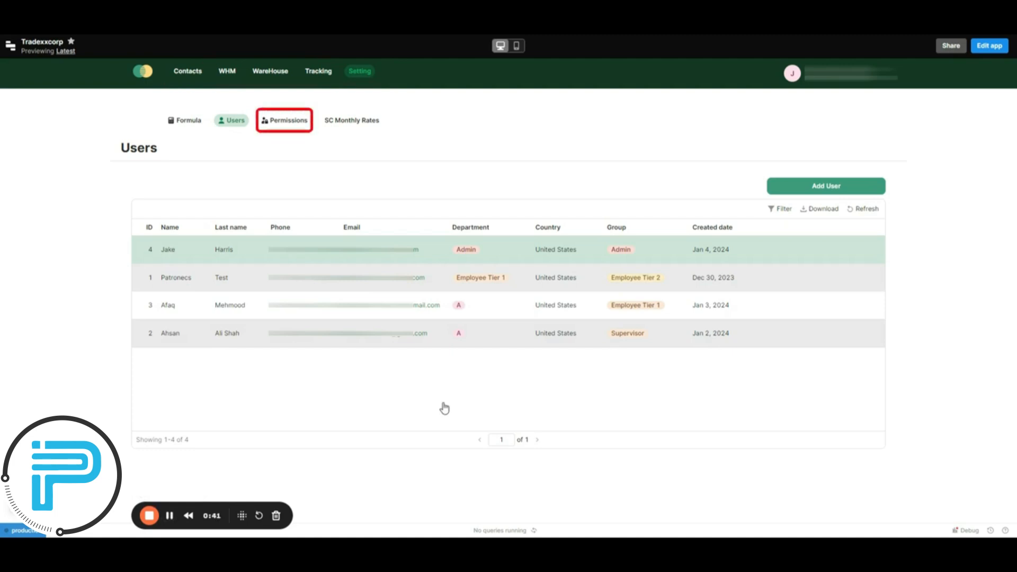
# In Permissions, switch off the Supervisor's Setting access, save, and return to Contacts.
pyautogui.click(283, 119)
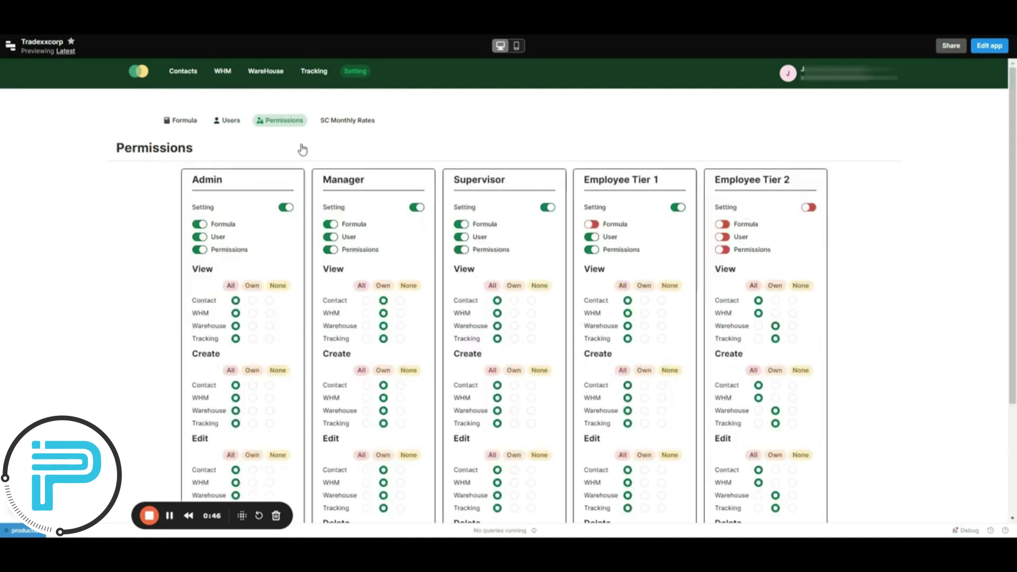
pyautogui.moveTo(477, 418)
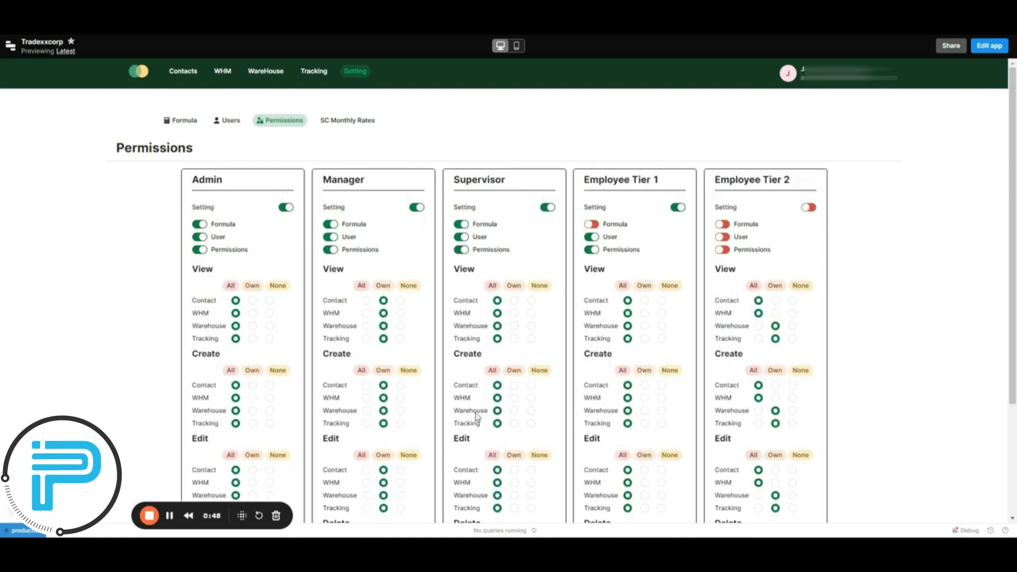
pyautogui.moveTo(761, 270)
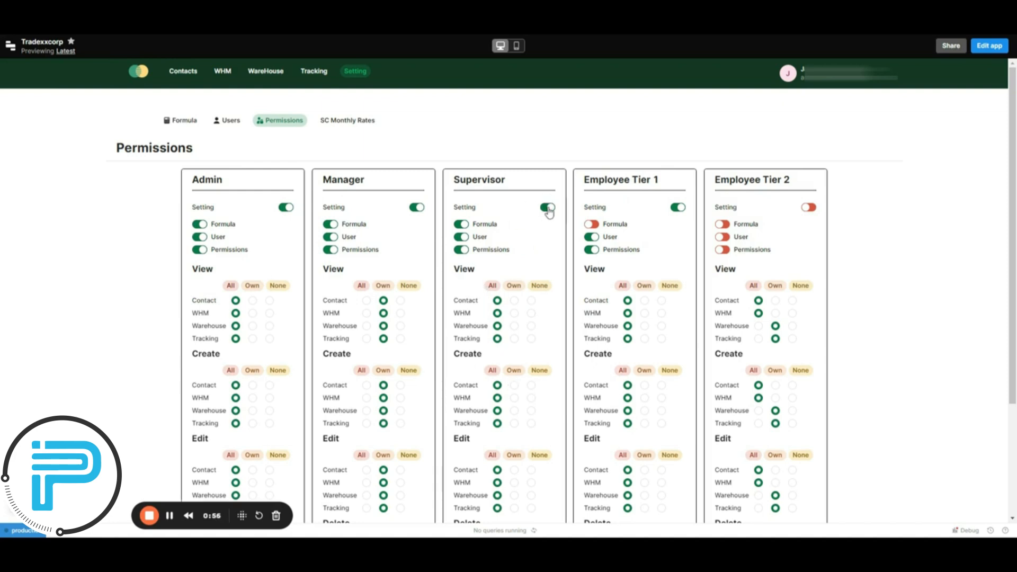
pyautogui.click(546, 207)
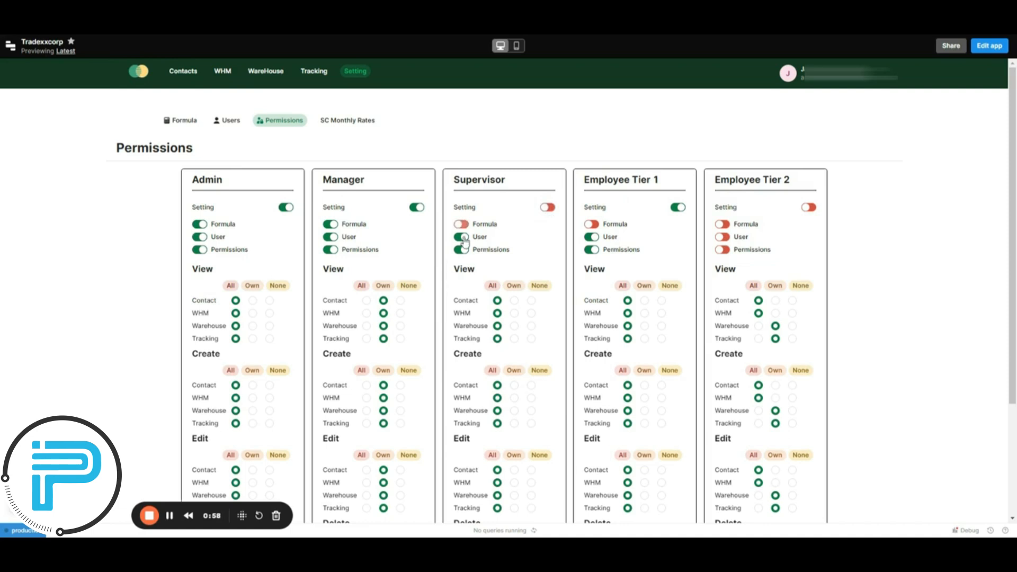
pyautogui.scroll(-3)
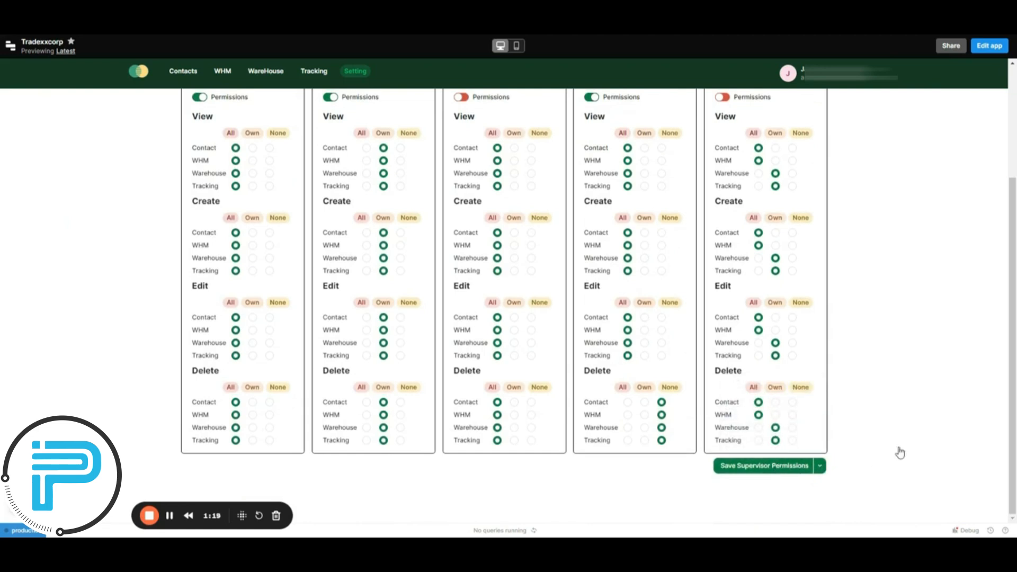
pyautogui.click(764, 466)
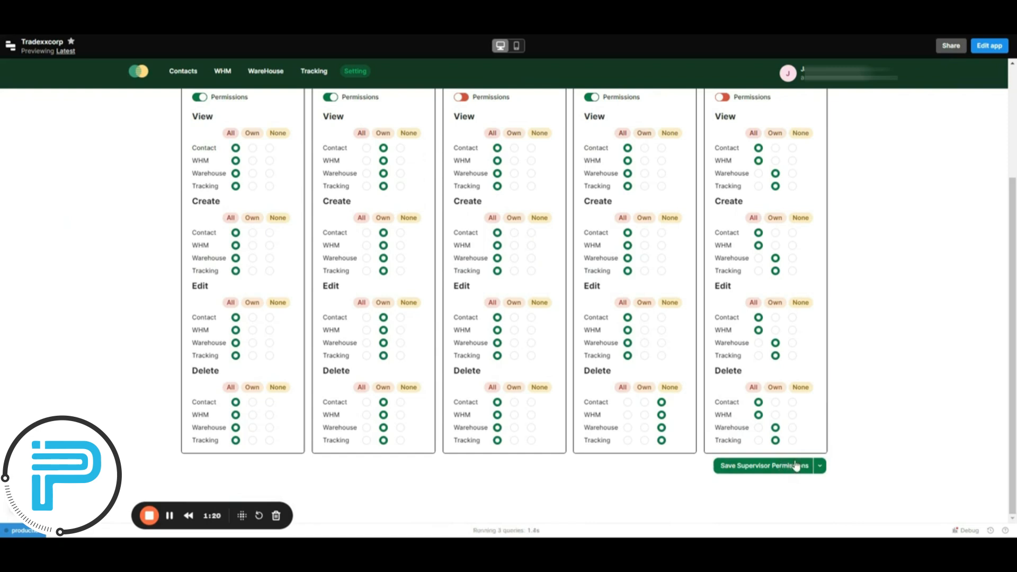
pyautogui.click(182, 71)
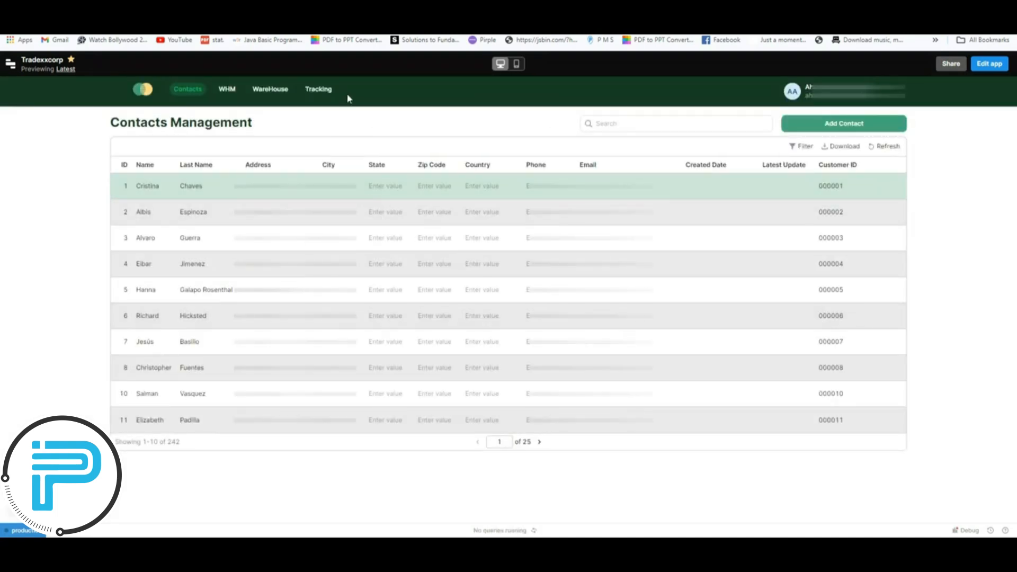
pyautogui.moveTo(337, 97)
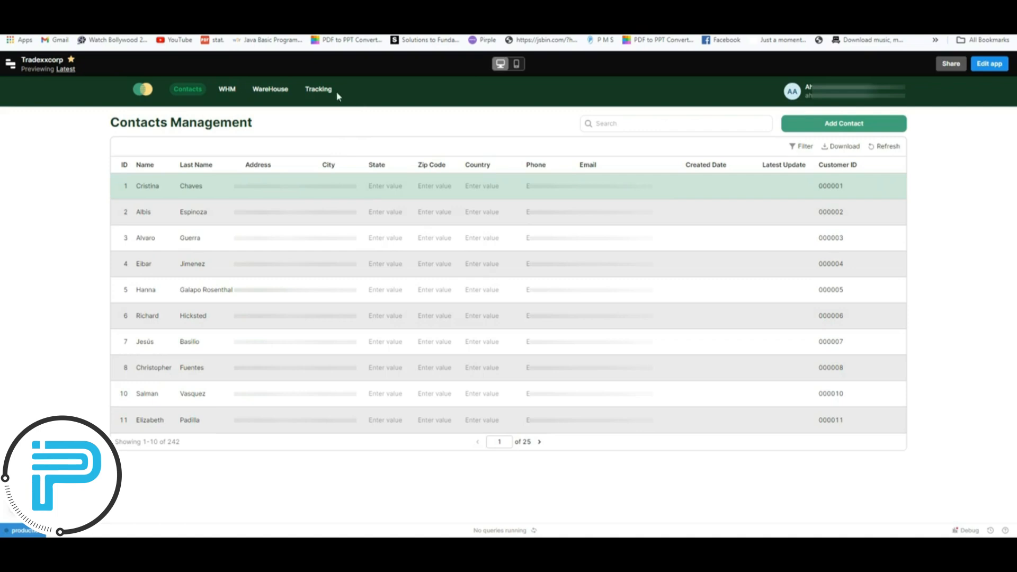
pyautogui.moveTo(673, 197)
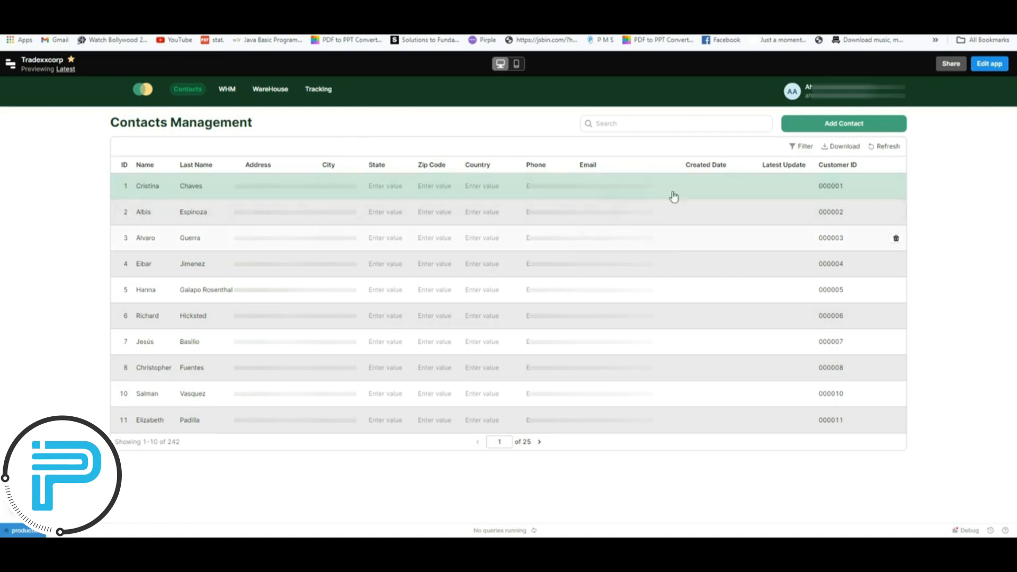
# Return to the admin's Permissions page after viewing the supervisor's dashboard without Setting.
pyautogui.click(355, 71)
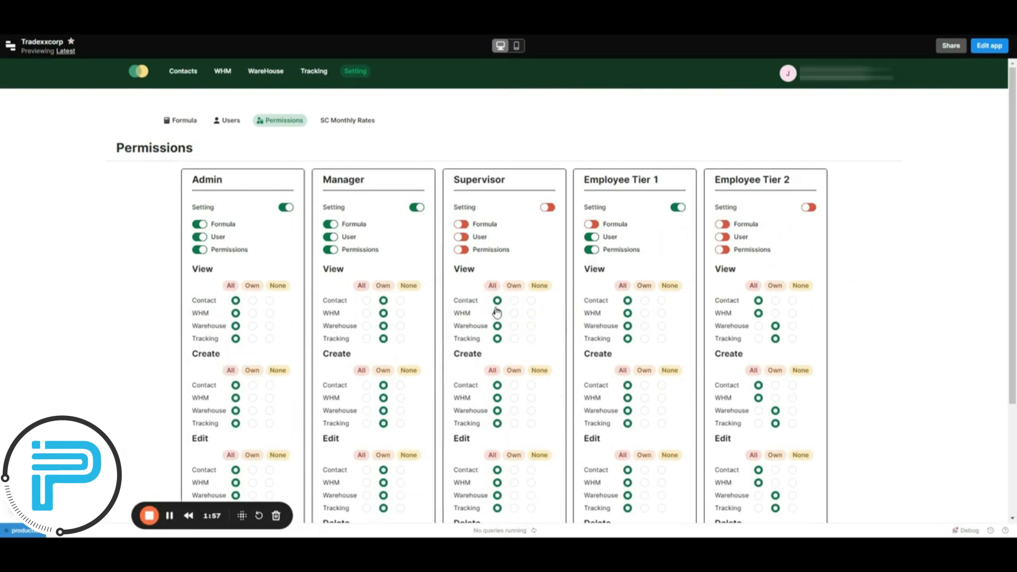
# Set Supervisor View > Contact to None, save, and return to Contacts Management.
pyautogui.scroll(-3)
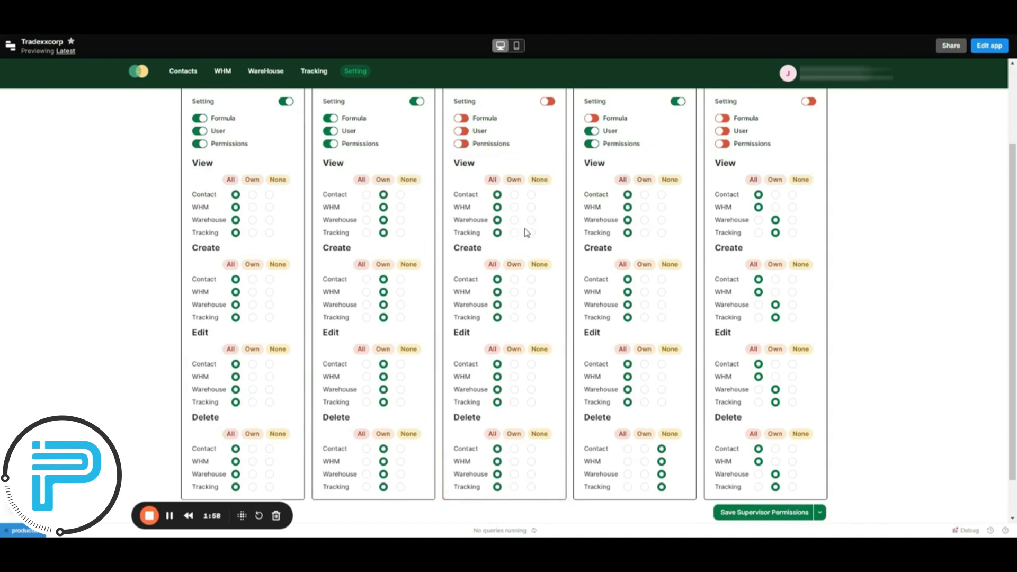
pyautogui.scroll(3)
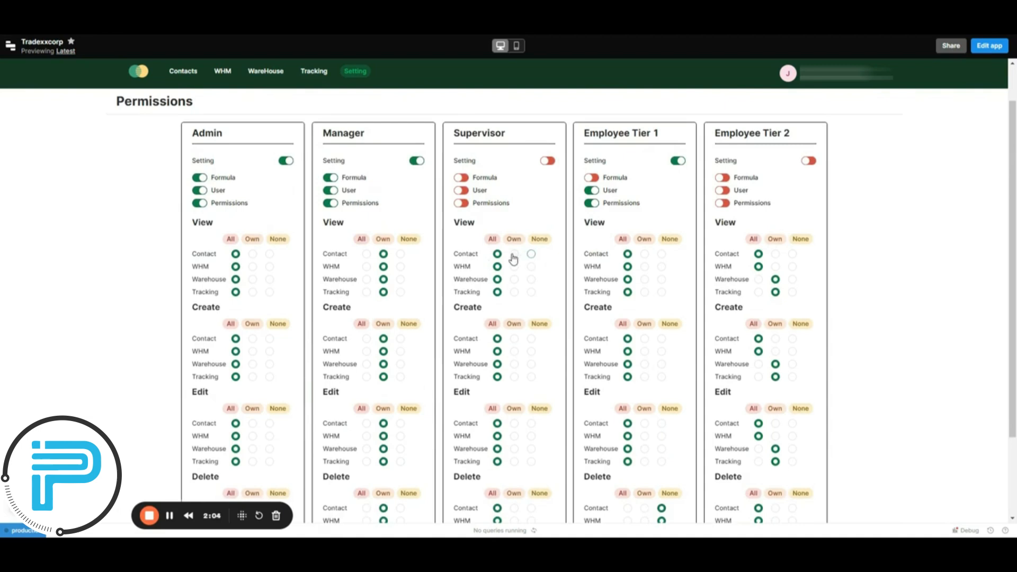
pyautogui.click(531, 253)
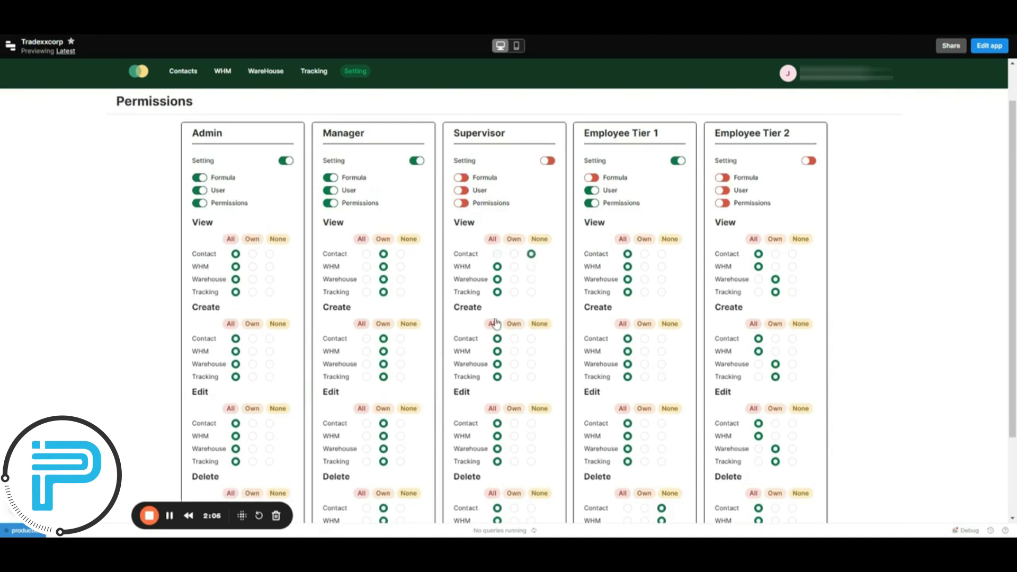
pyautogui.scroll(-3)
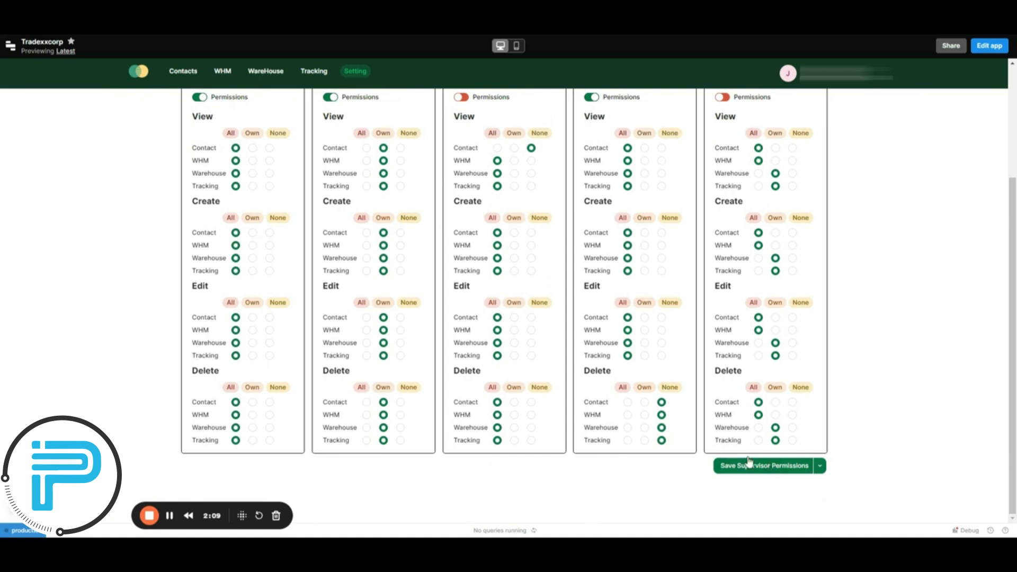
pyautogui.click(184, 71)
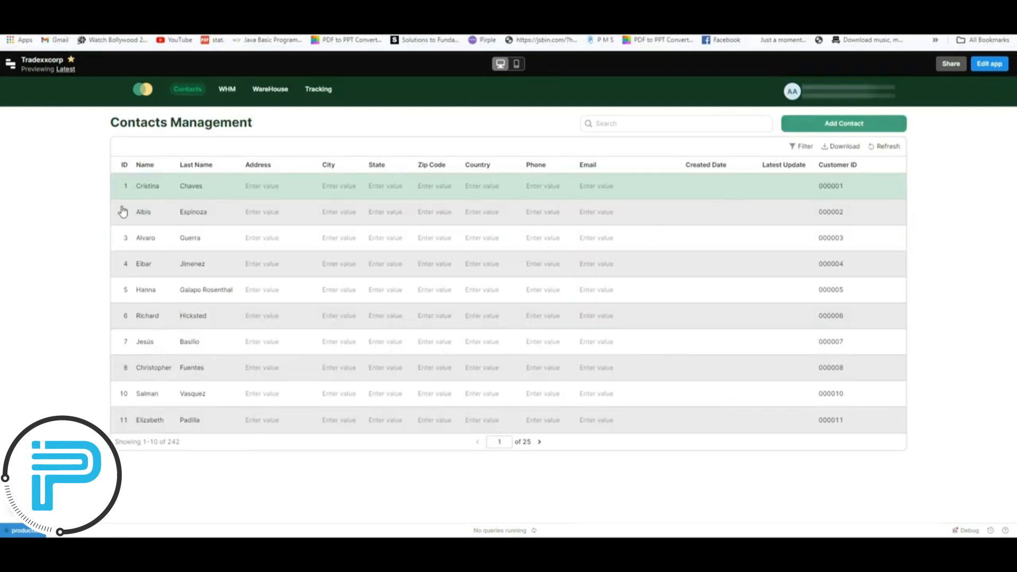